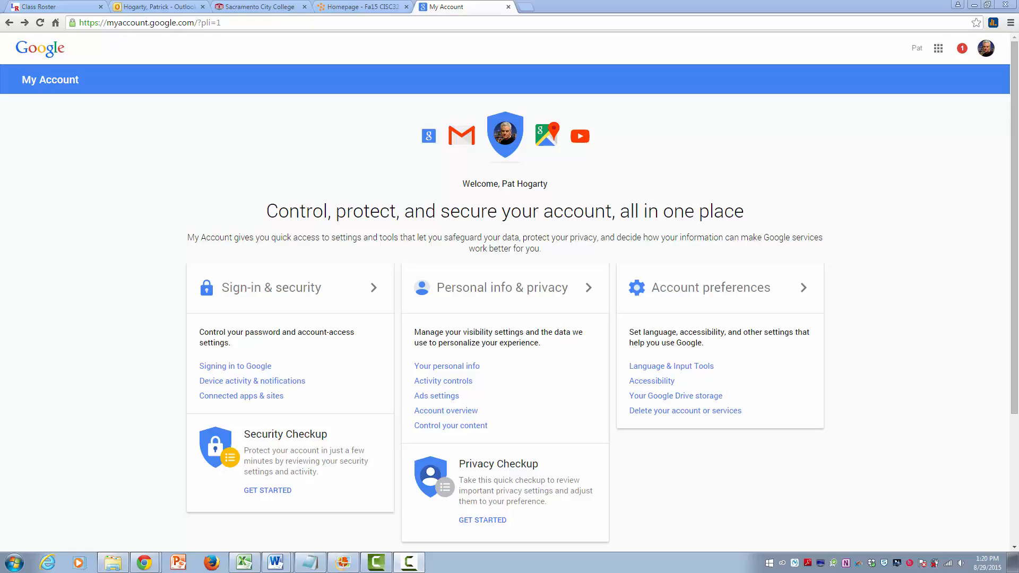
mouse_move(639, 534)
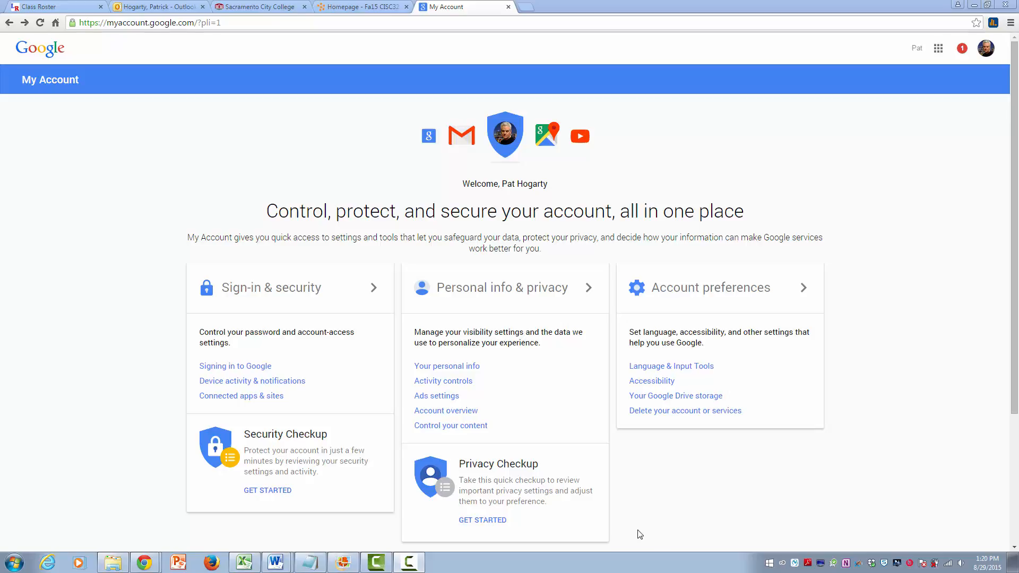
mouse_move(894, 224)
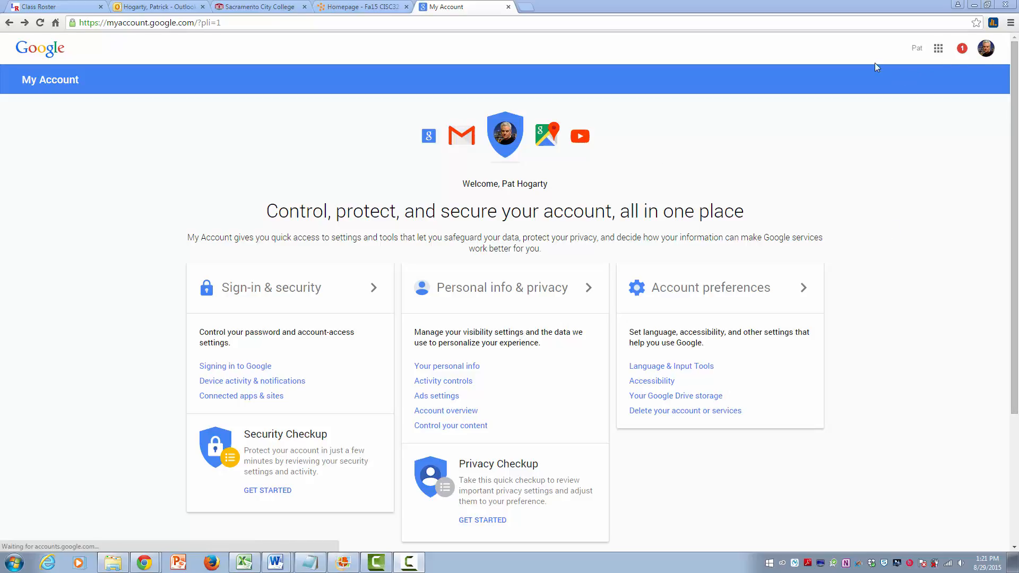
mouse_move(939, 48)
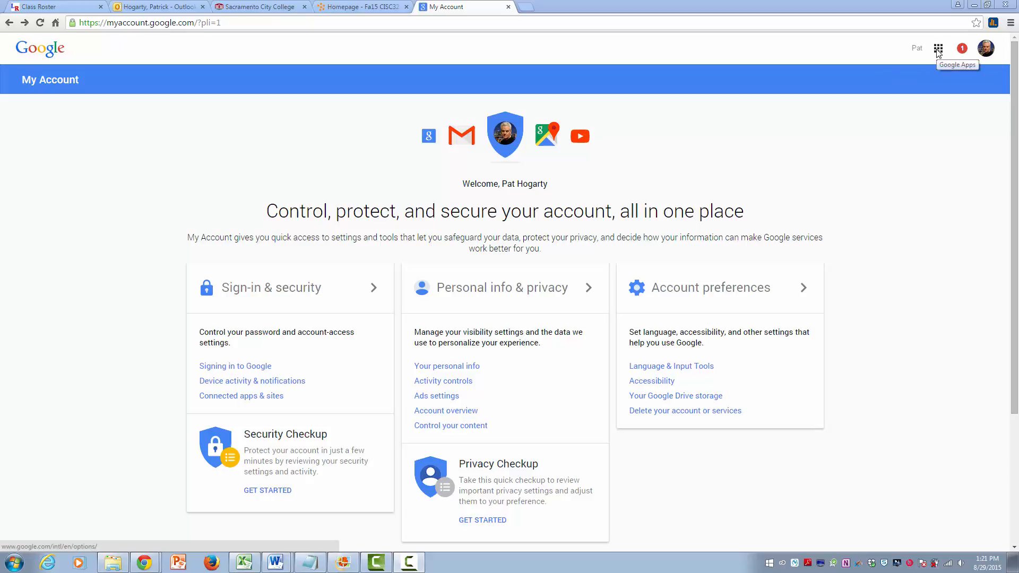
Go from the Google Apps menu to Drive and into the Viewpoint Survey folder.
click(938, 48)
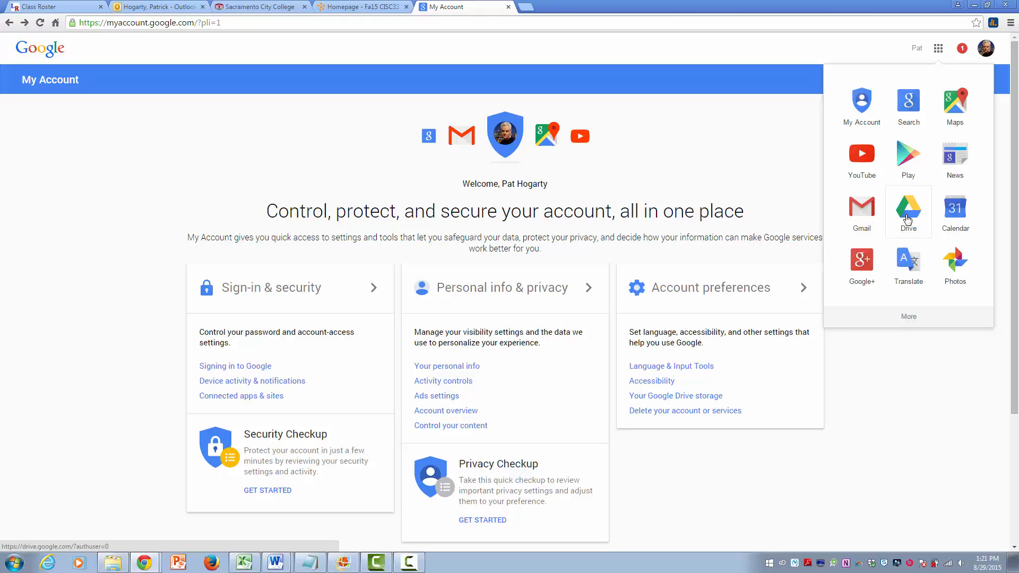
click(908, 210)
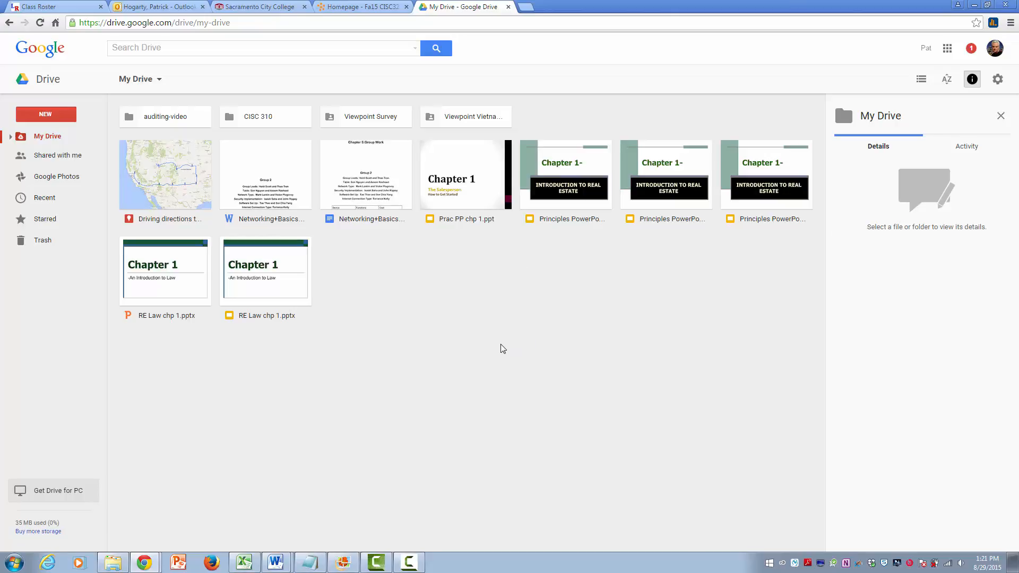
mouse_move(361, 123)
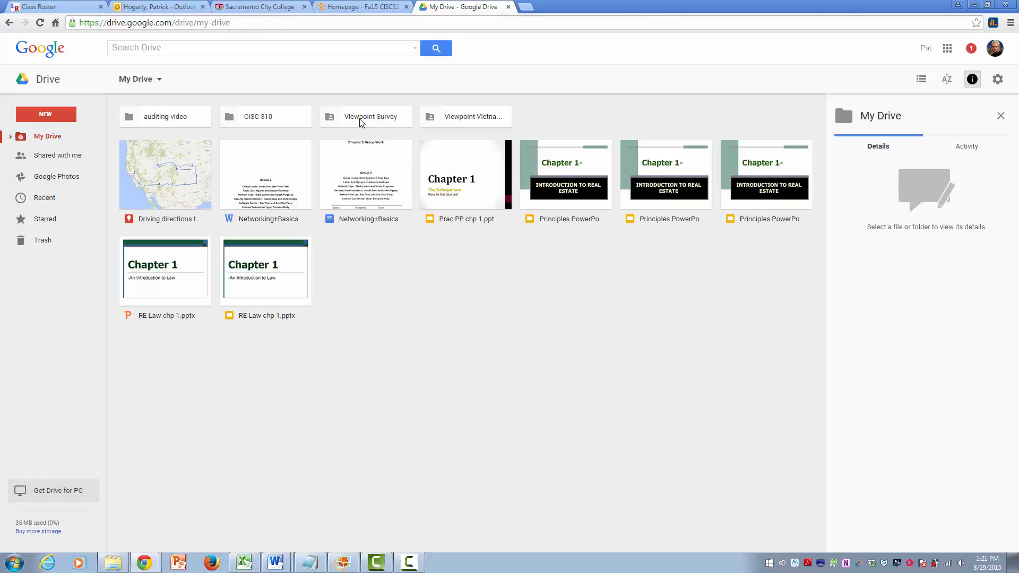
double_click(371, 117)
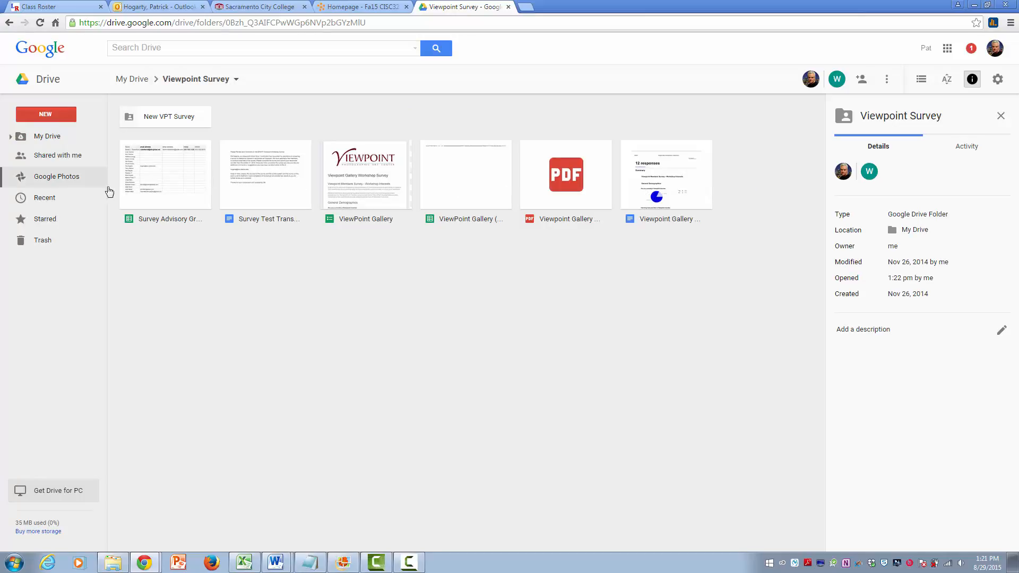
View the Survey Advisory Group Members spreadsheet with member names, emails and phone numbers.
double_click(166, 174)
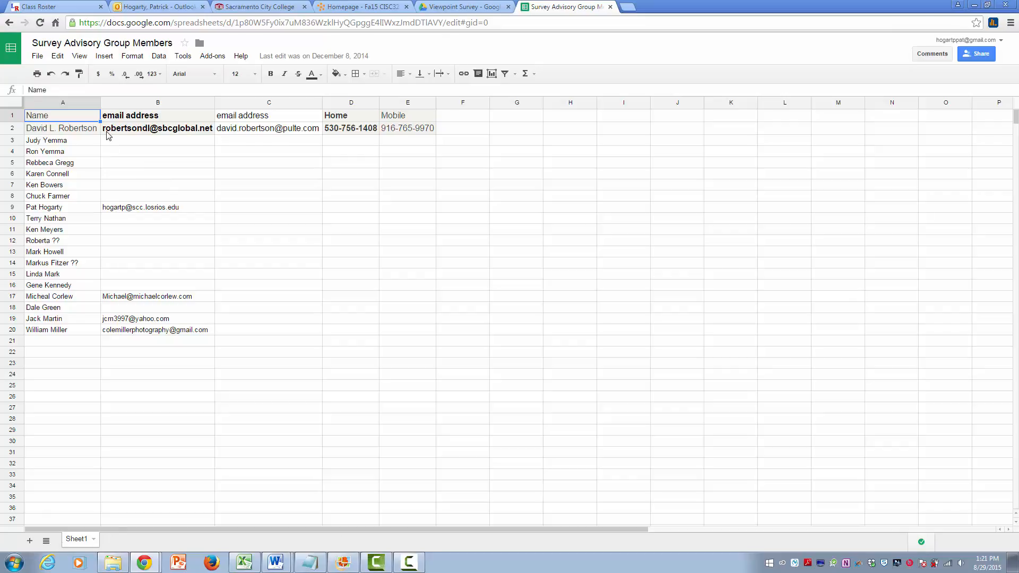
mouse_move(68, 290)
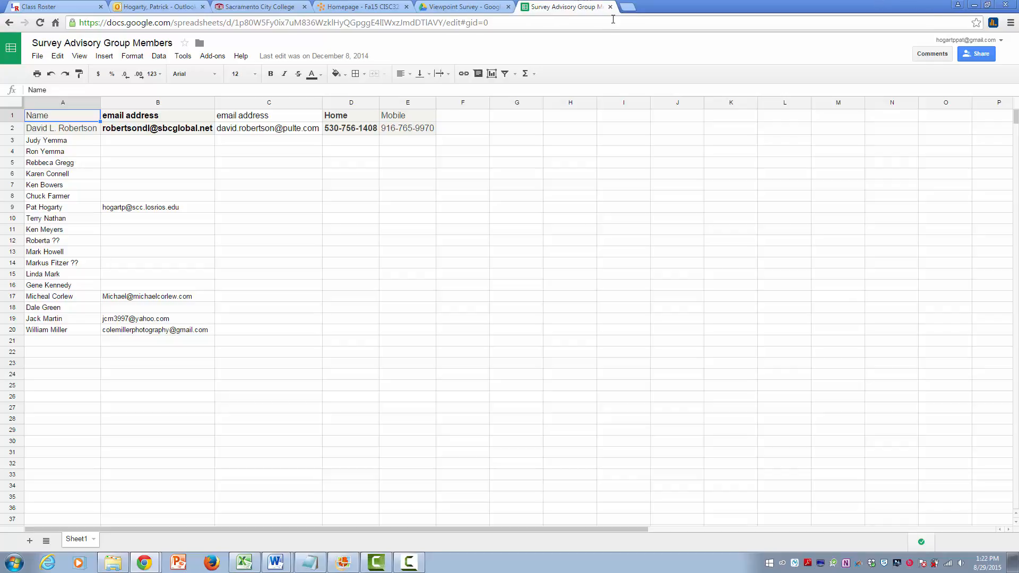
Return to the folder and view the Survey Test Transmittal letter in Docs.
click(609, 8)
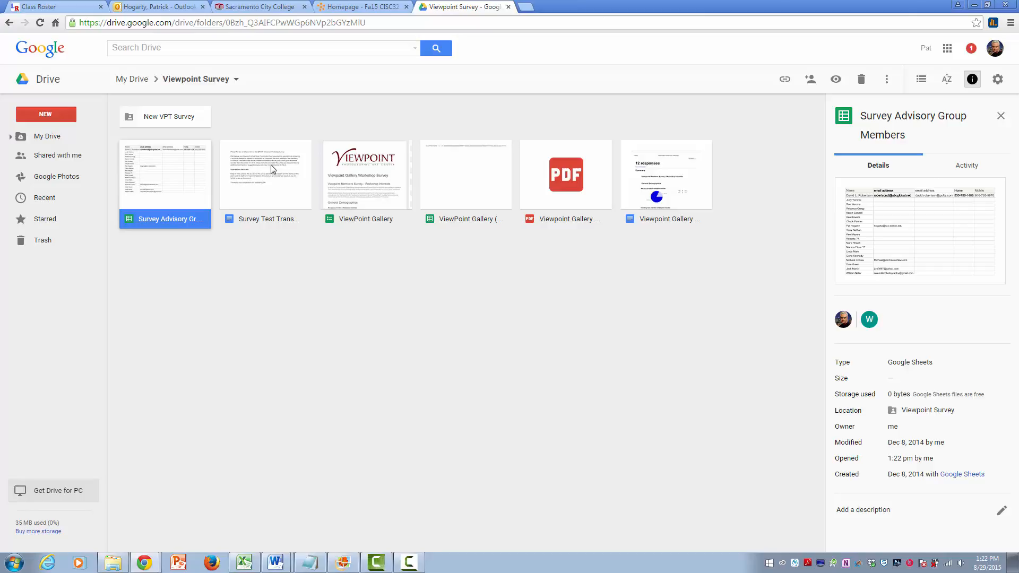
double_click(265, 174)
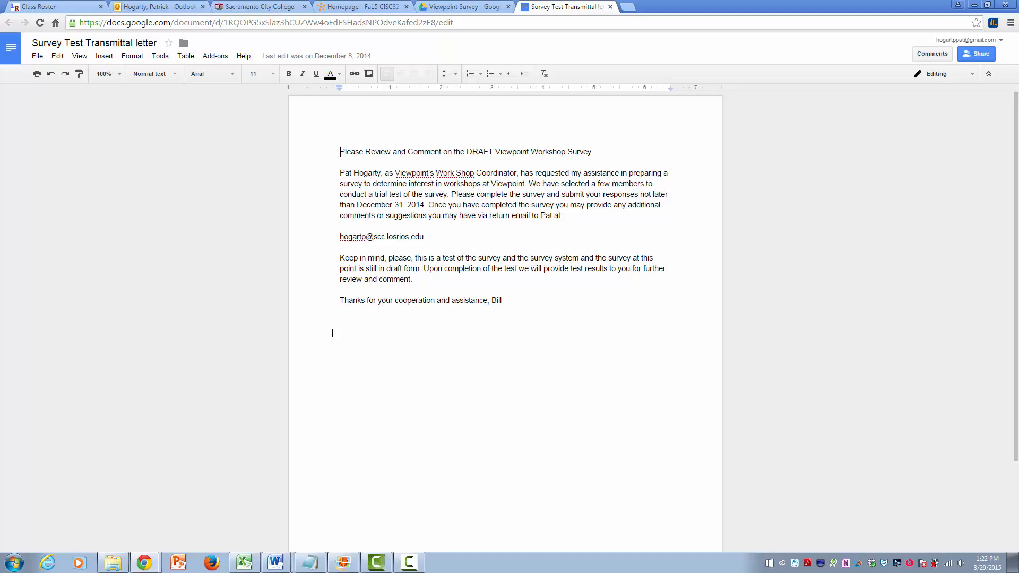
mouse_move(408, 324)
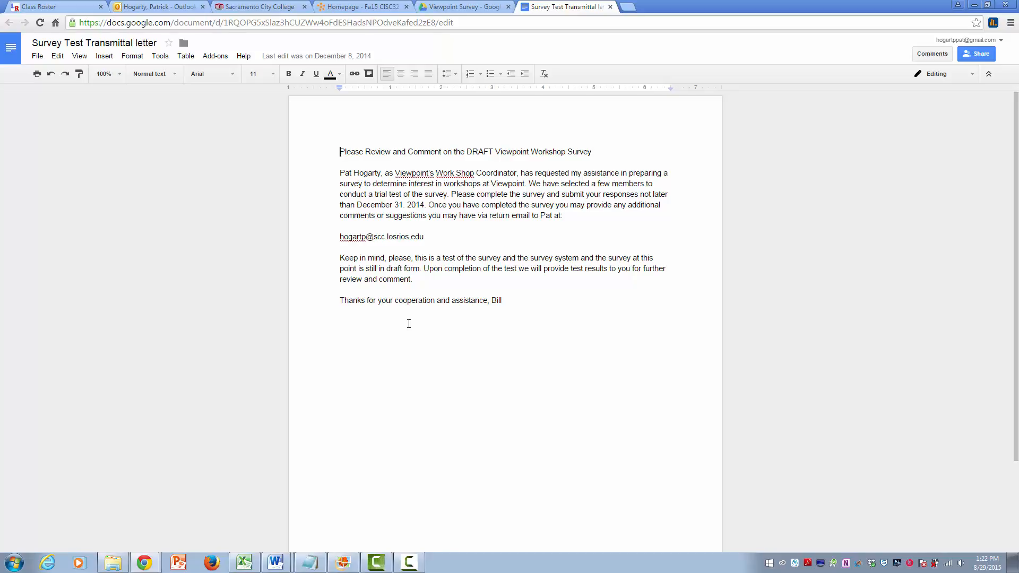
mouse_move(395, 235)
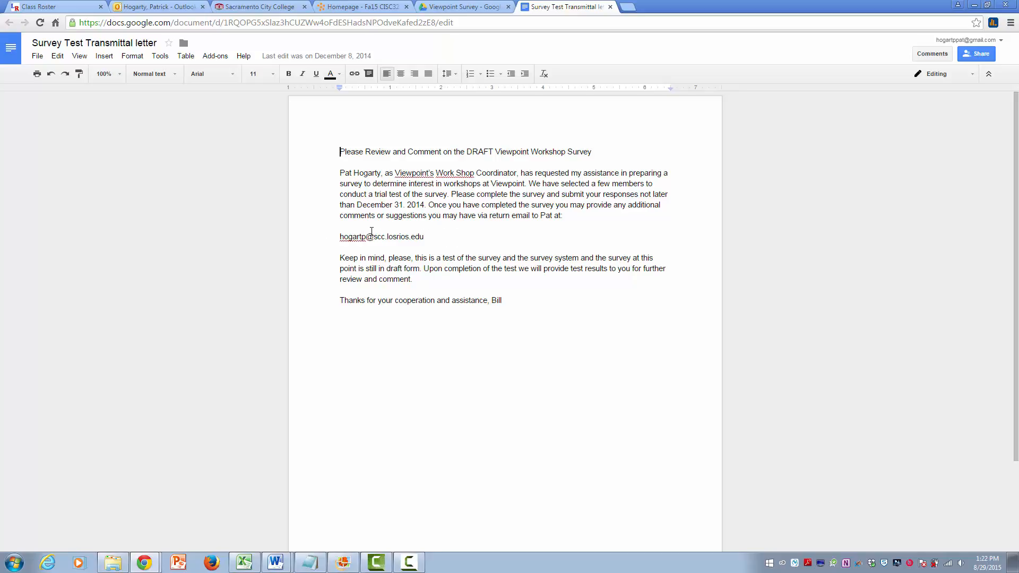
mouse_move(516, 120)
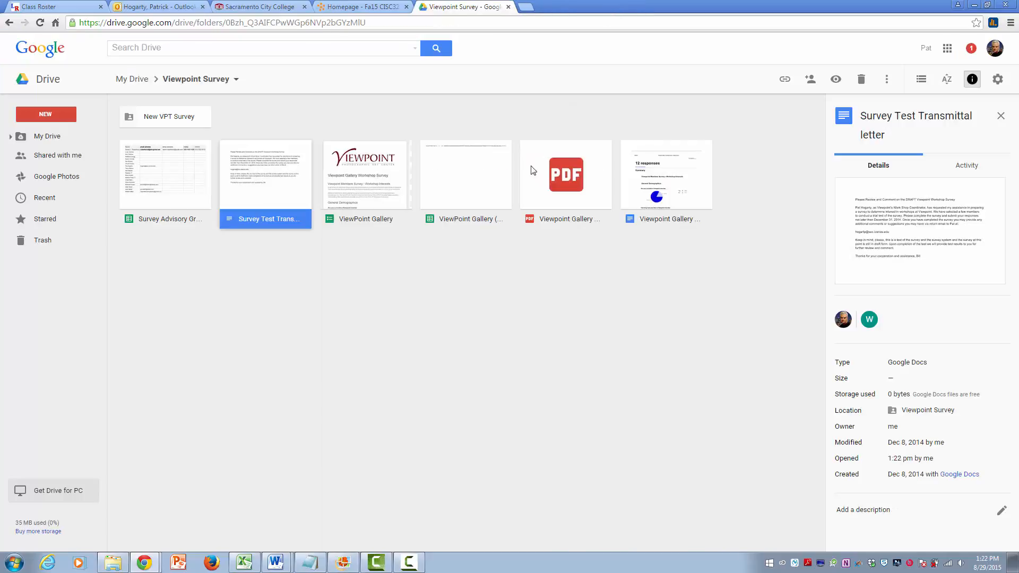
mouse_move(346, 181)
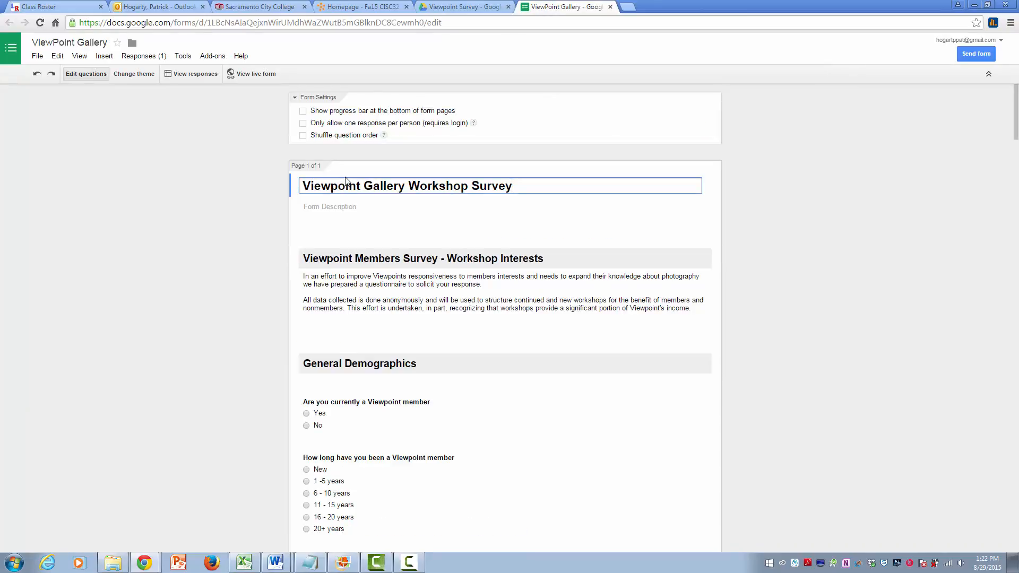
mouse_move(817, 201)
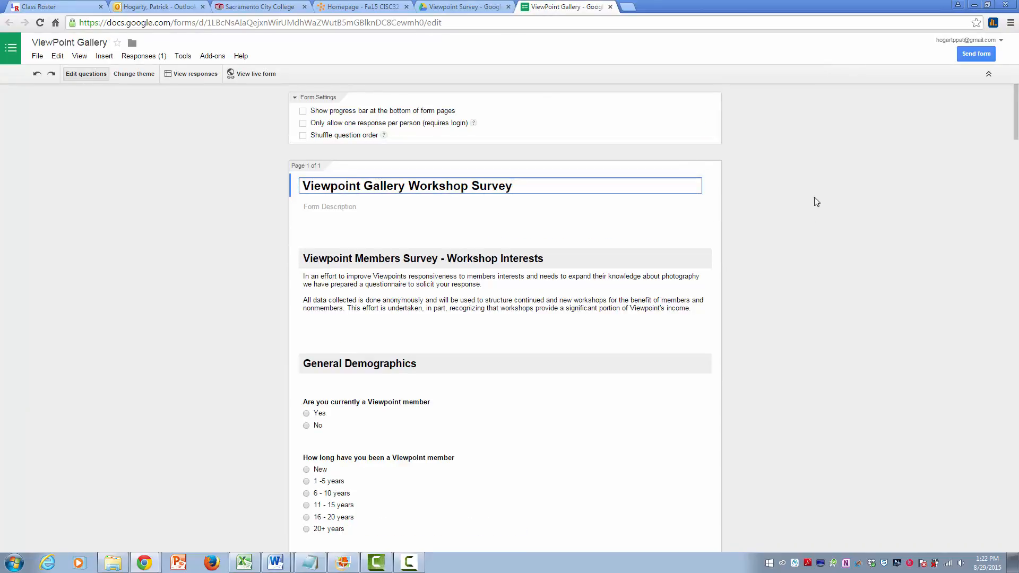
Look through the ViewPoint Gallery Workshop Survey questions in the form editor.
click(500, 186)
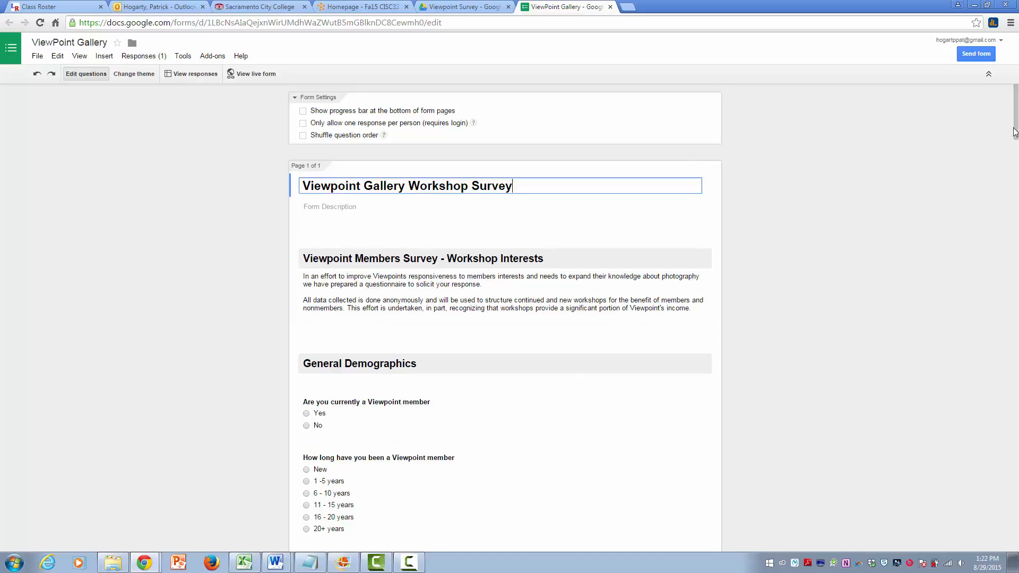
scroll(down, 3)
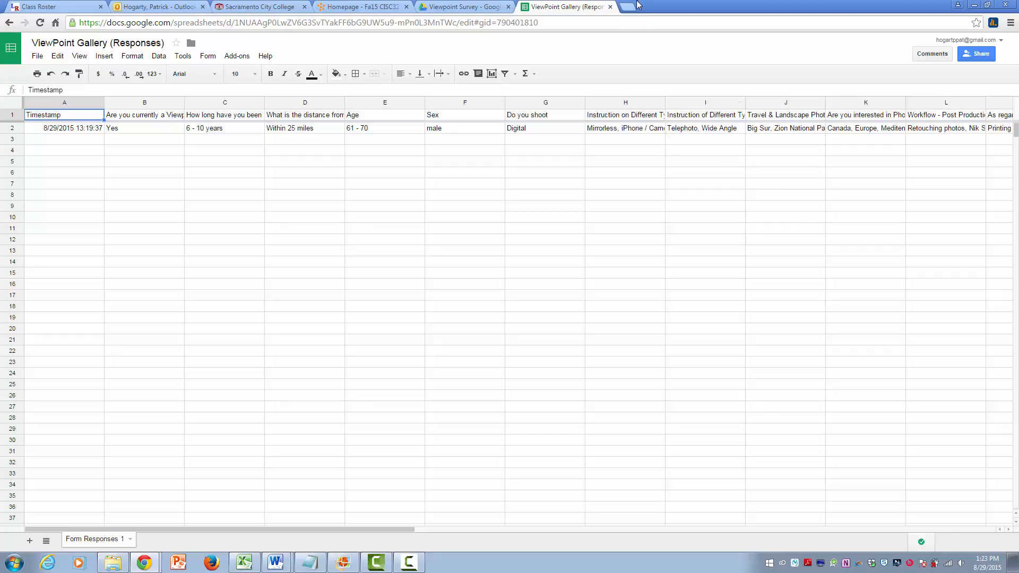
mouse_move(512, 267)
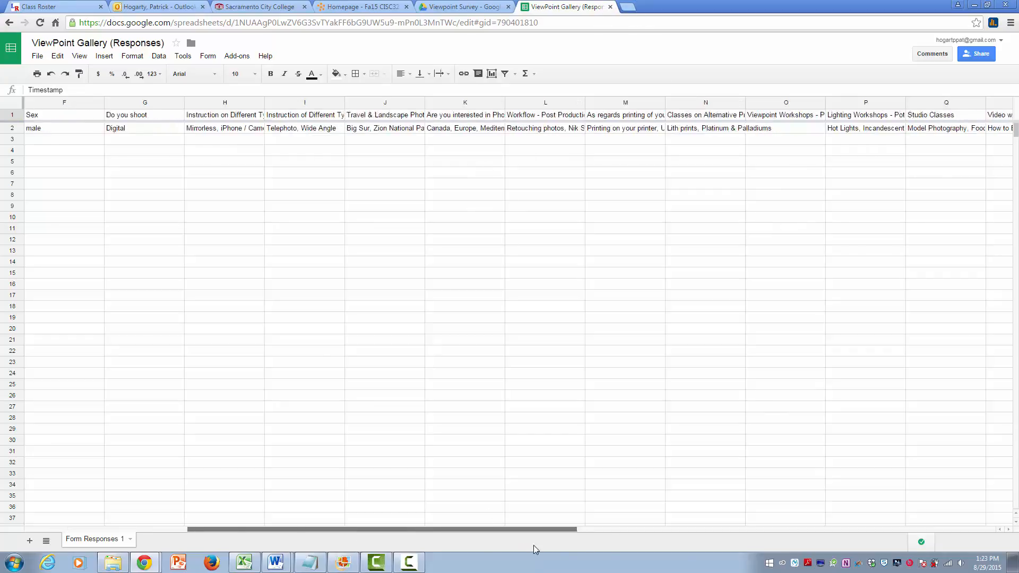
Scan across the response columns of the ViewPoint Gallery (Responses) sheet.
scroll(right, 3)
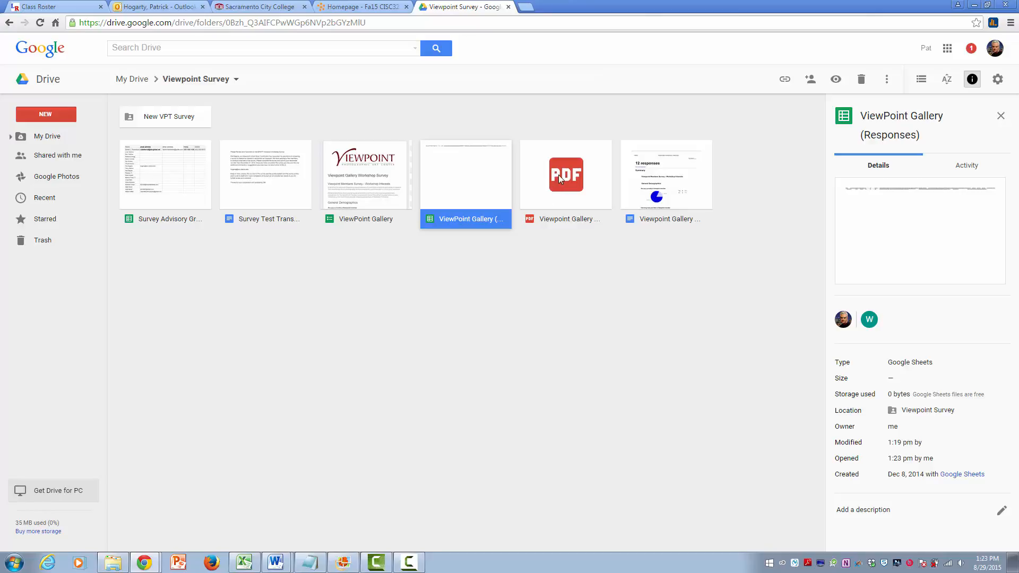
Preview the workshop survey results PDF, read through it and close the preview.
double_click(566, 174)
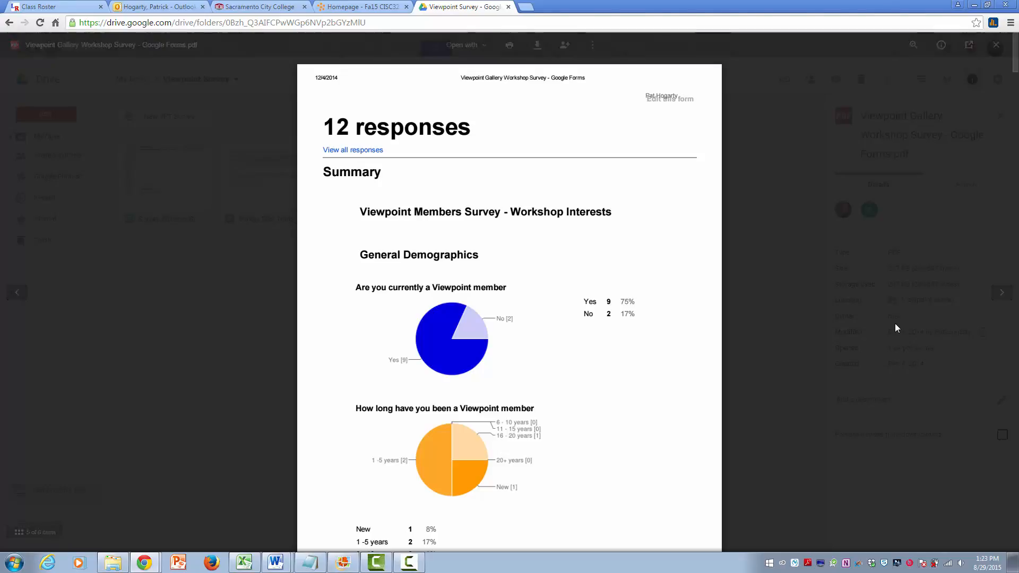
scroll(down, 3)
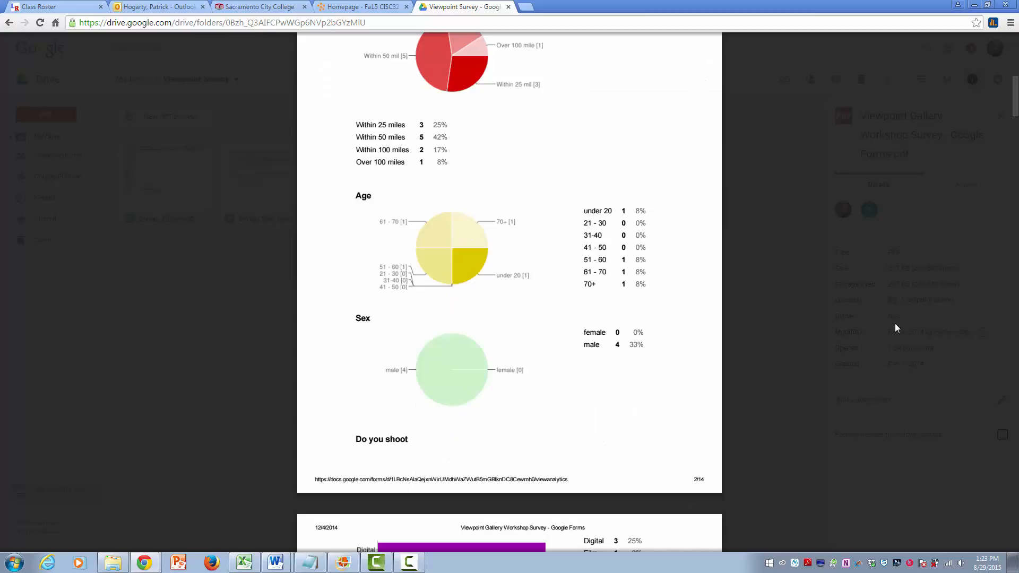
scroll(down, 3)
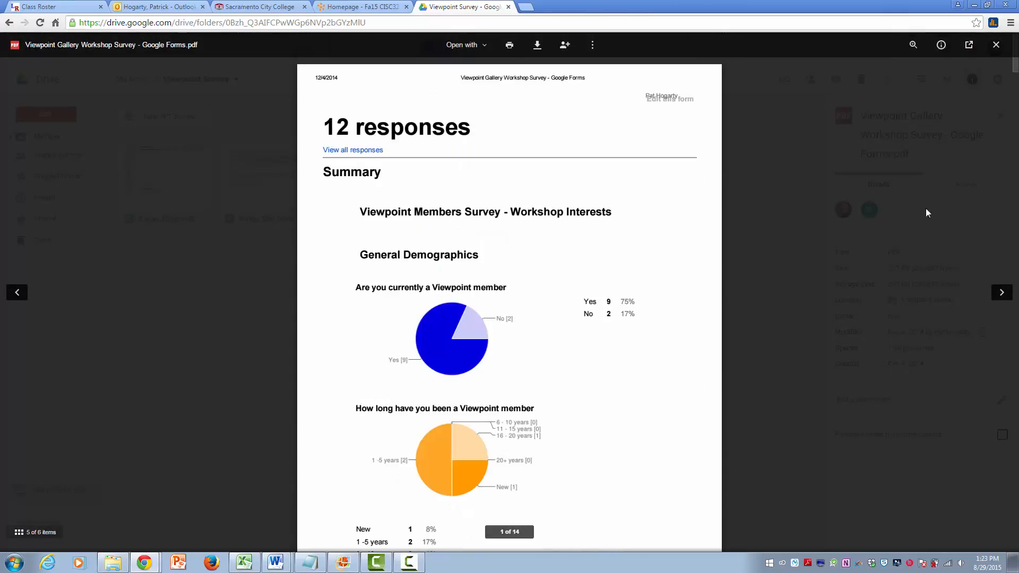
mouse_move(995, 45)
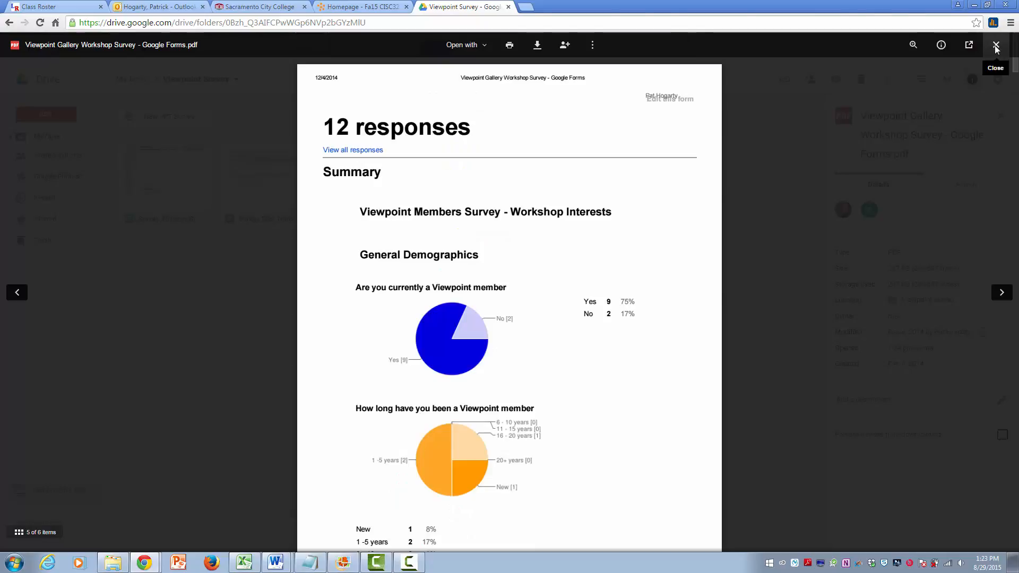
click(995, 44)
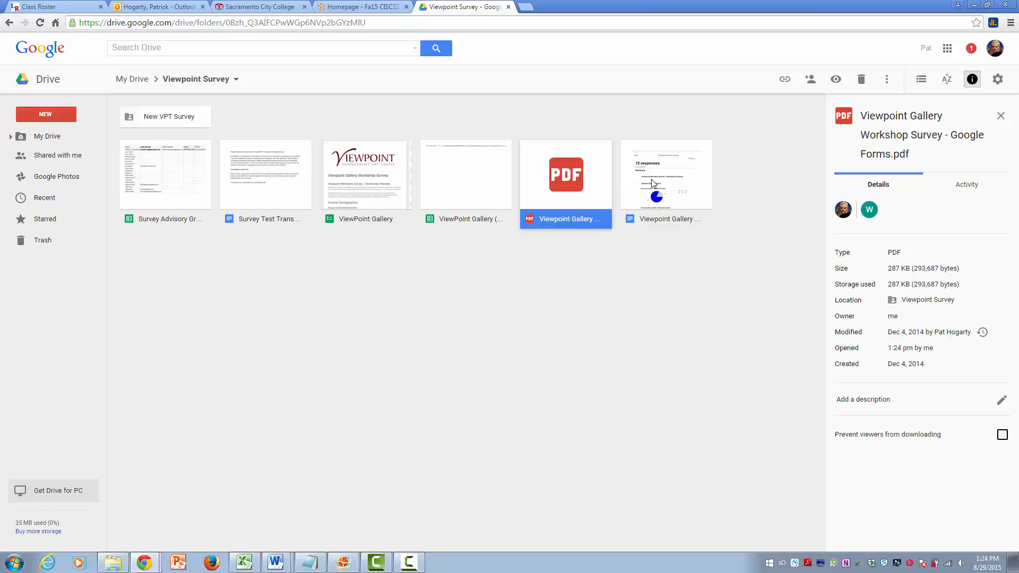
double_click(565, 174)
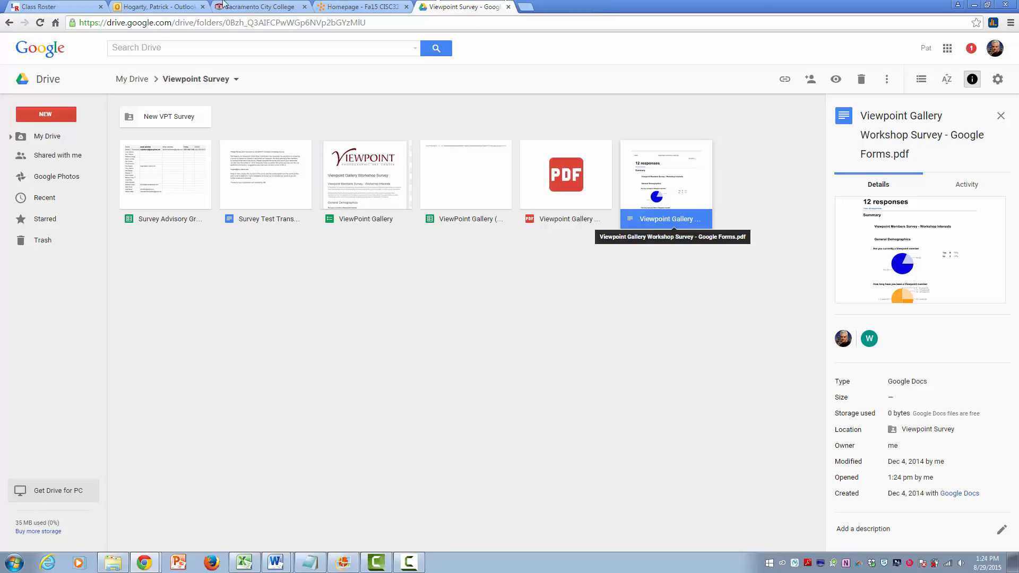
Show the ViewPoint Gallery form's Summary of responses with its single response.
double_click(666, 174)
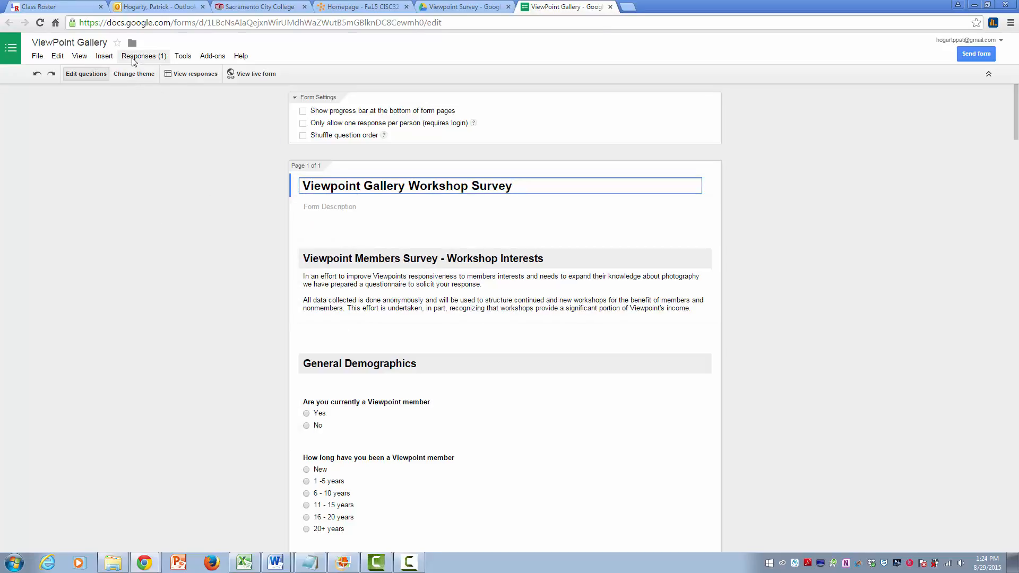
click(140, 56)
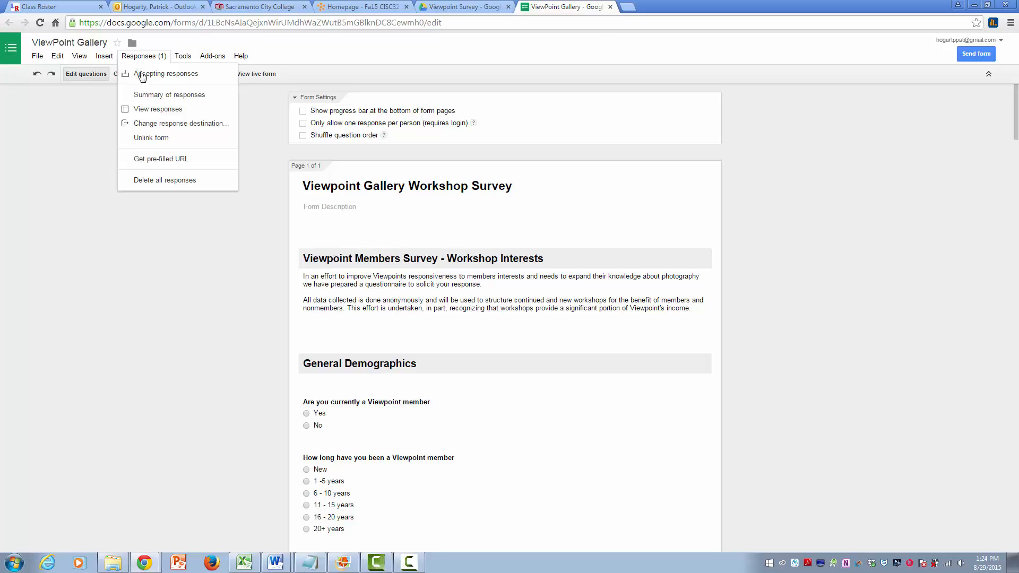
click(169, 94)
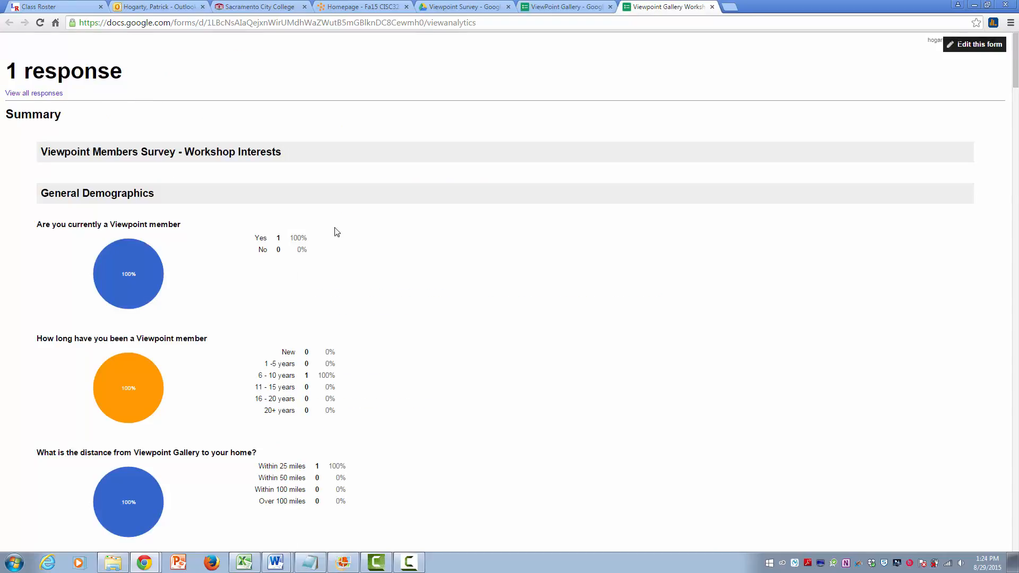
scroll(down, 3)
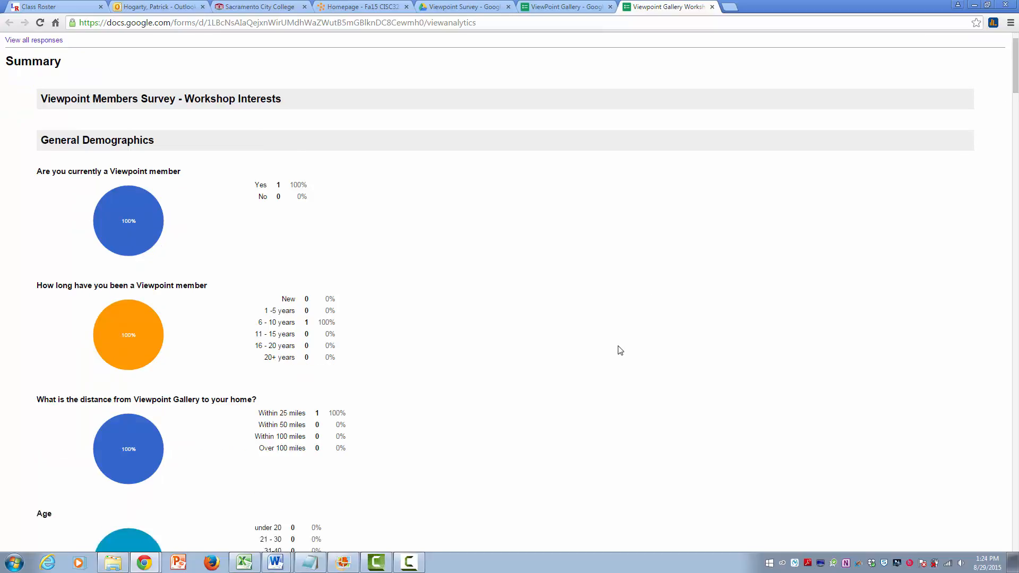
scroll(down, 3)
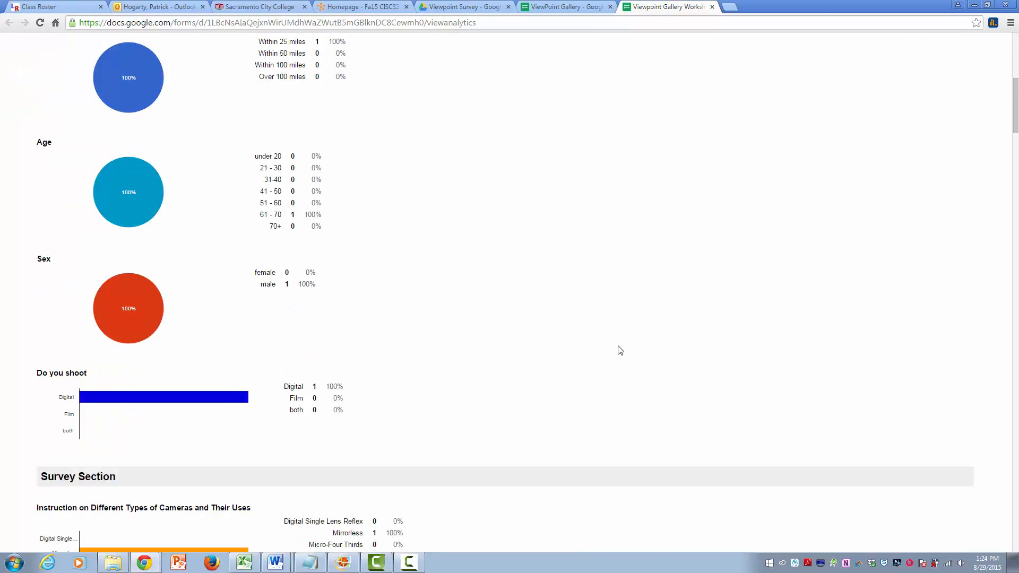
scroll(down, 3)
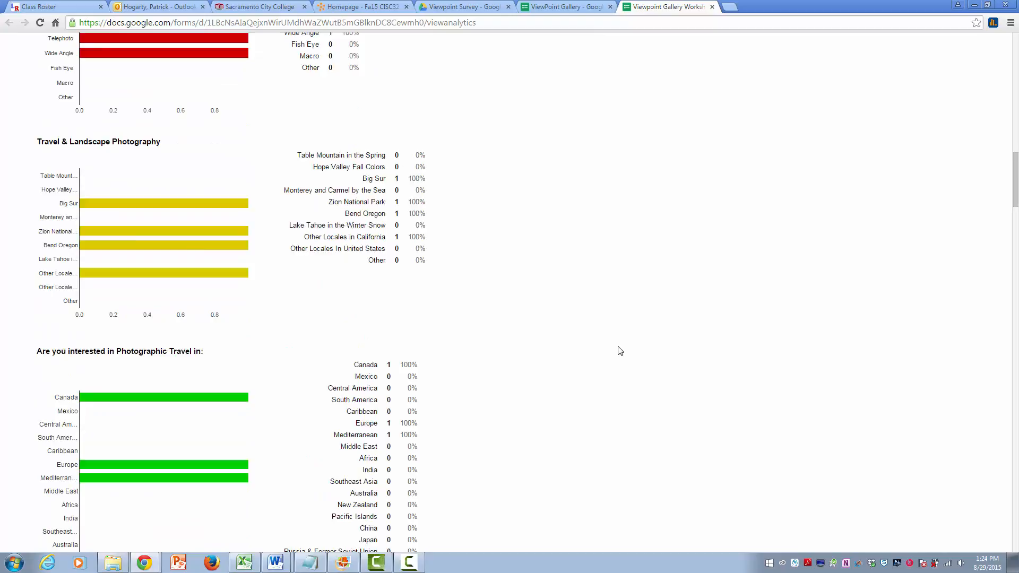
scroll(down, 3)
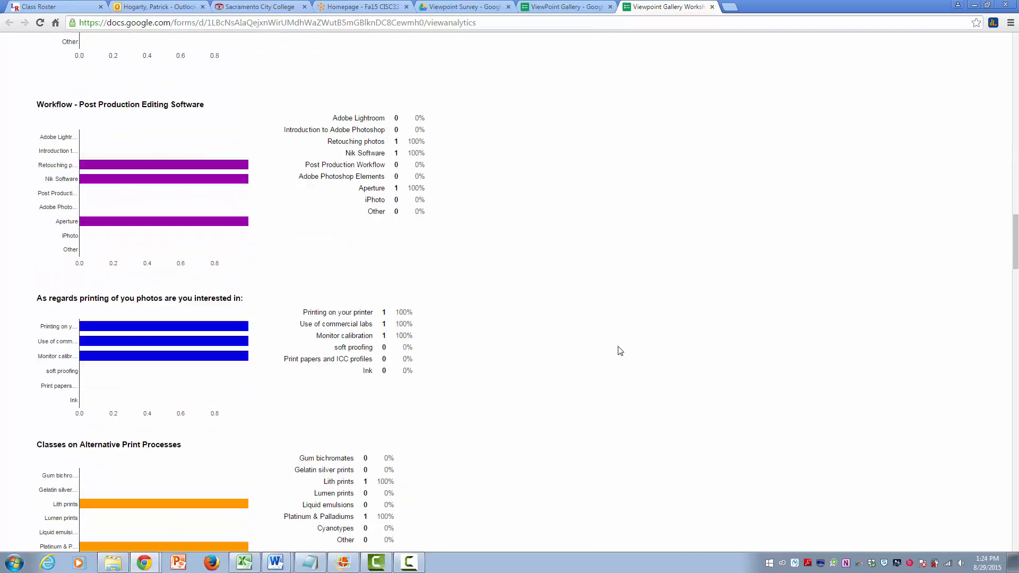
scroll(down, 3)
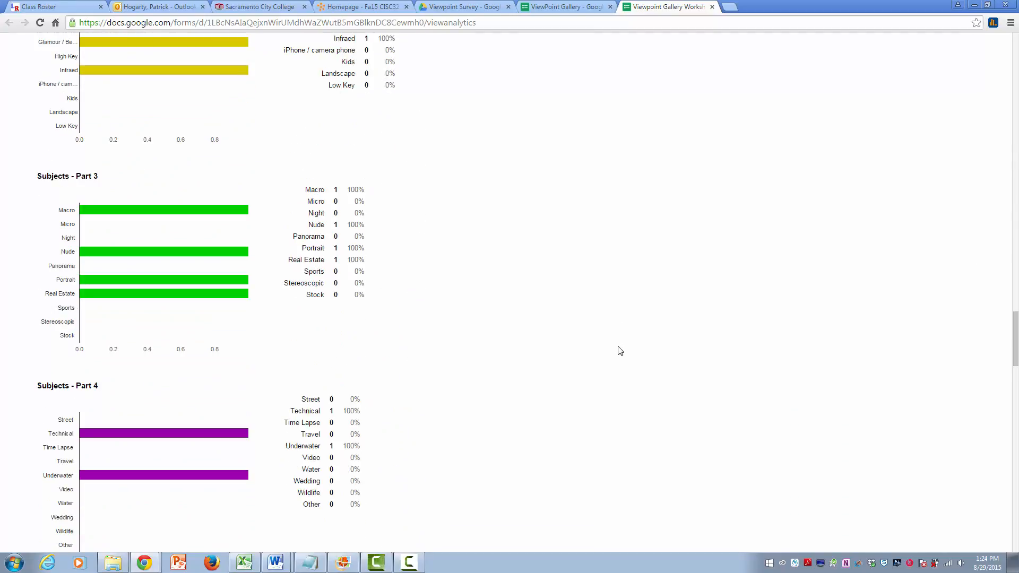
scroll(down, 3)
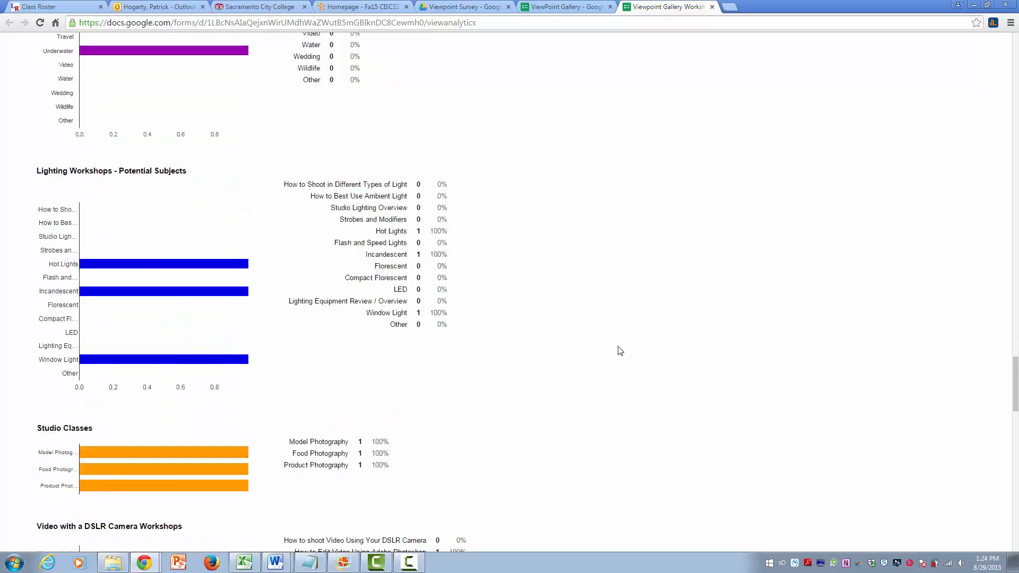
scroll(down, 3)
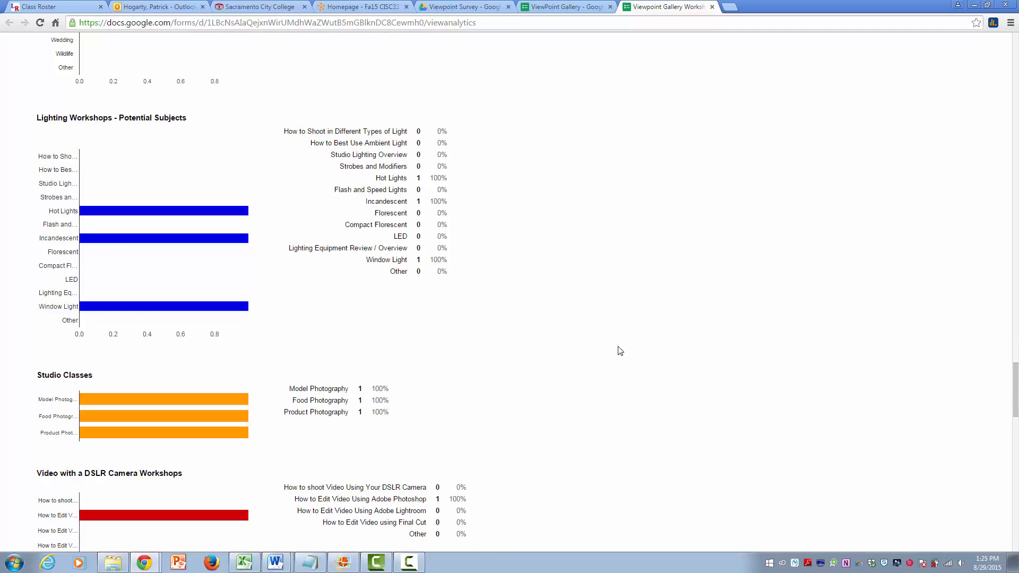
mouse_move(370, 155)
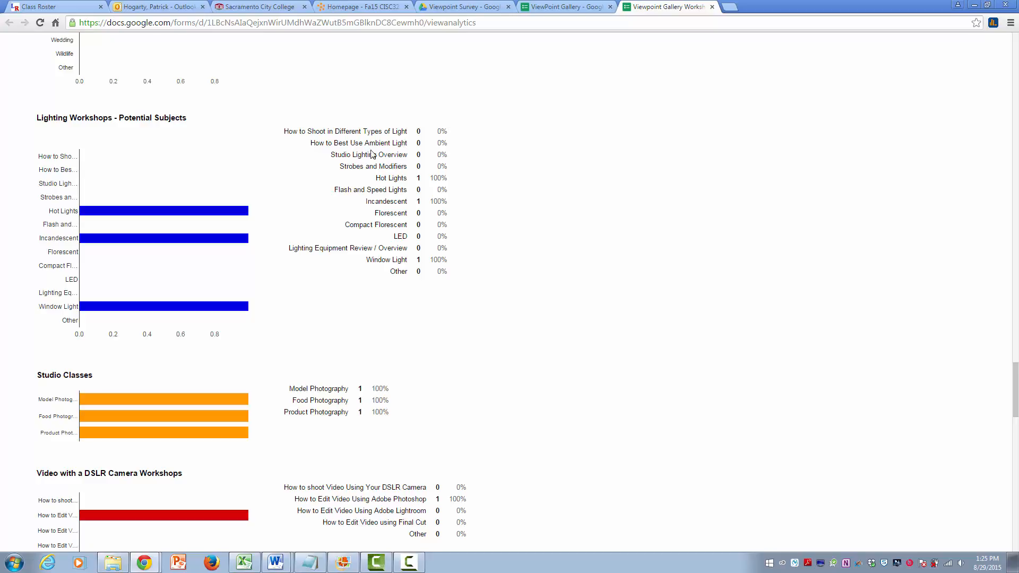
mouse_move(403, 180)
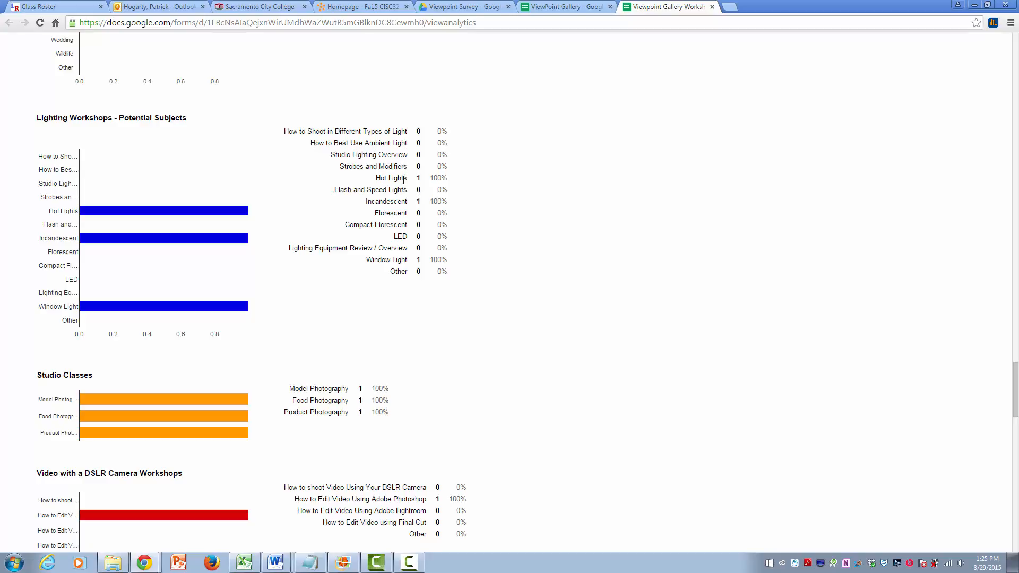
mouse_move(471, 204)
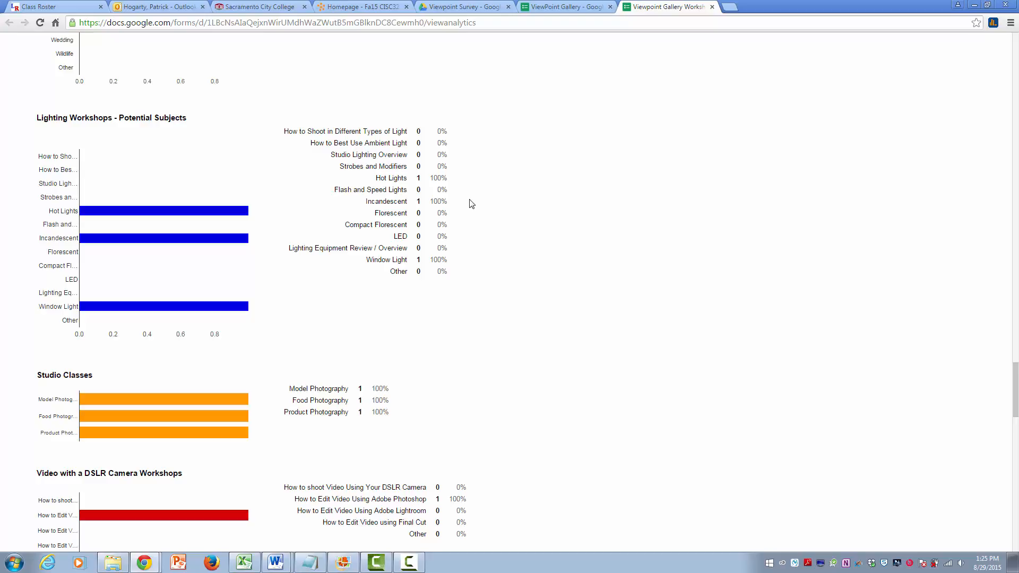
scroll(down, 3)
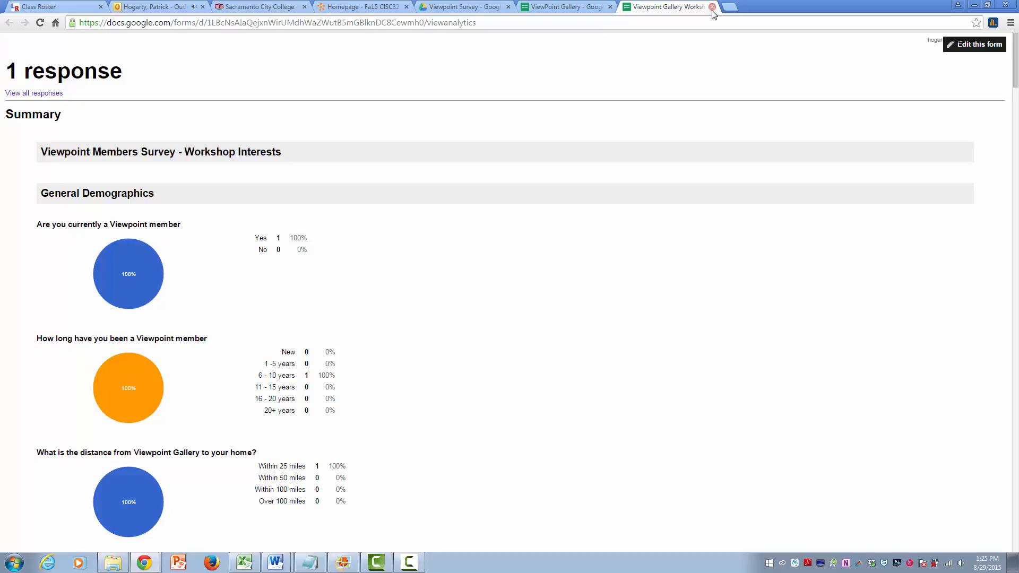
Close the summary and delete all Workshop Survey responses, confirming to leave 0 responses.
click(712, 7)
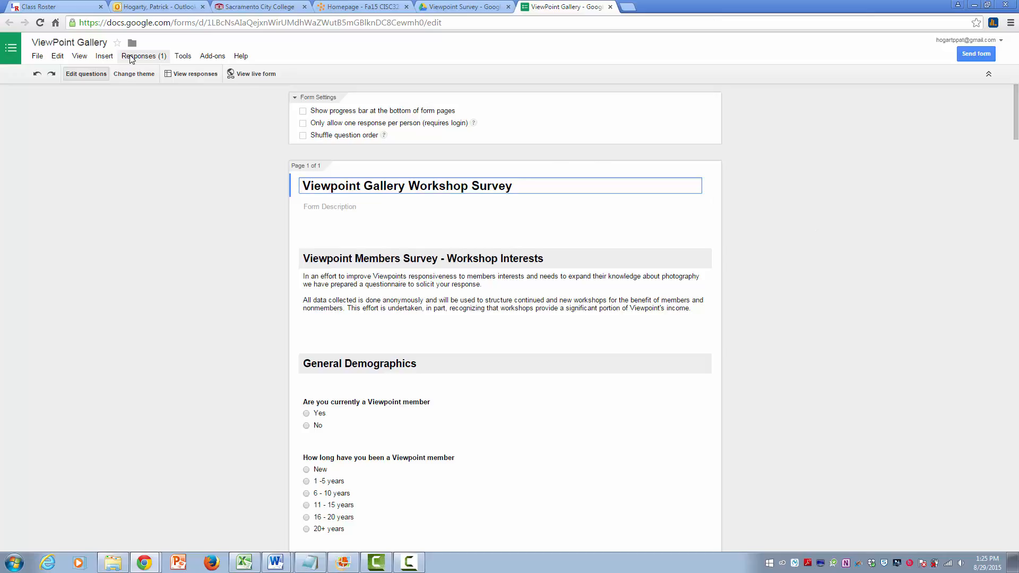
click(140, 56)
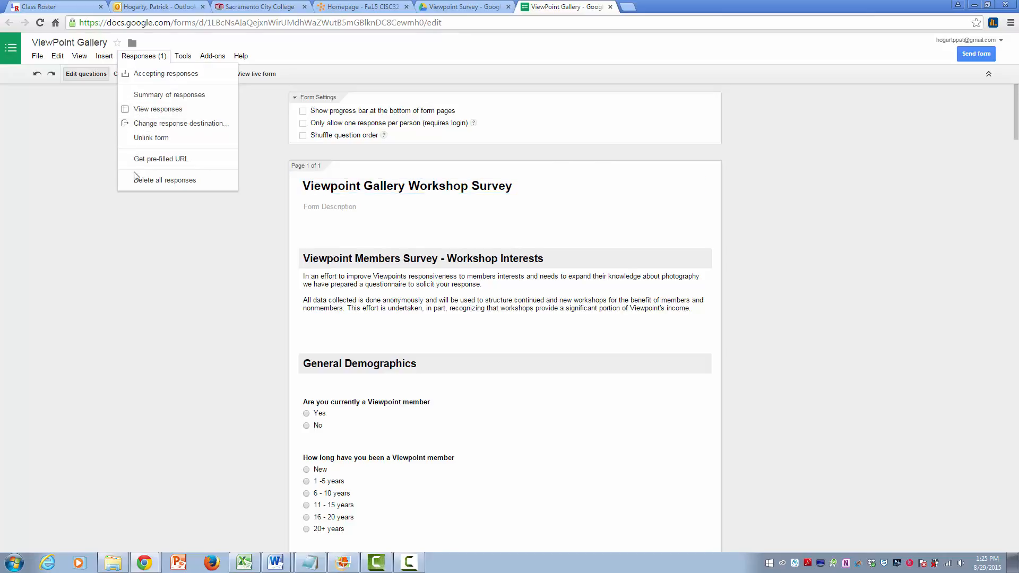
mouse_move(164, 180)
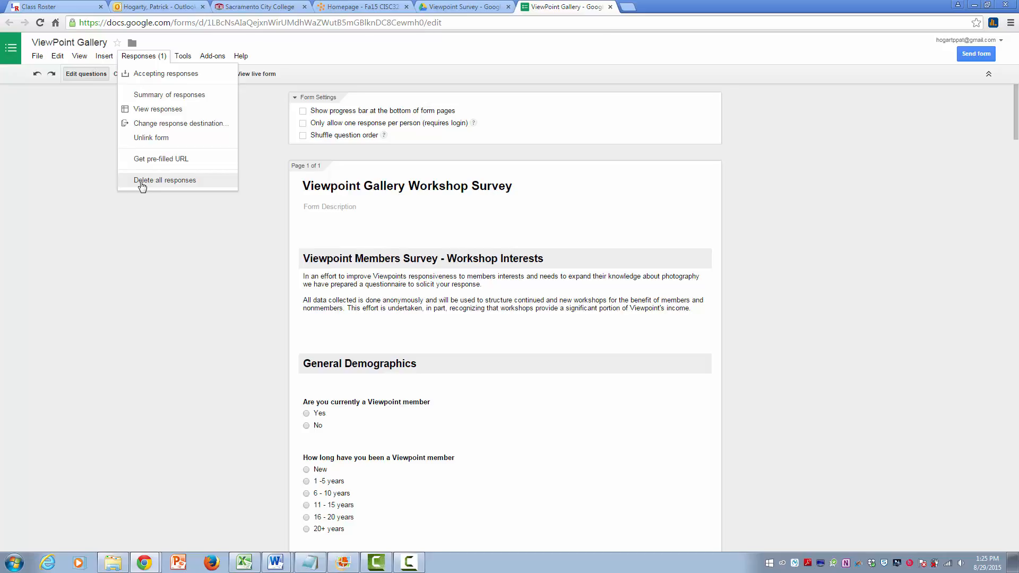
click(164, 180)
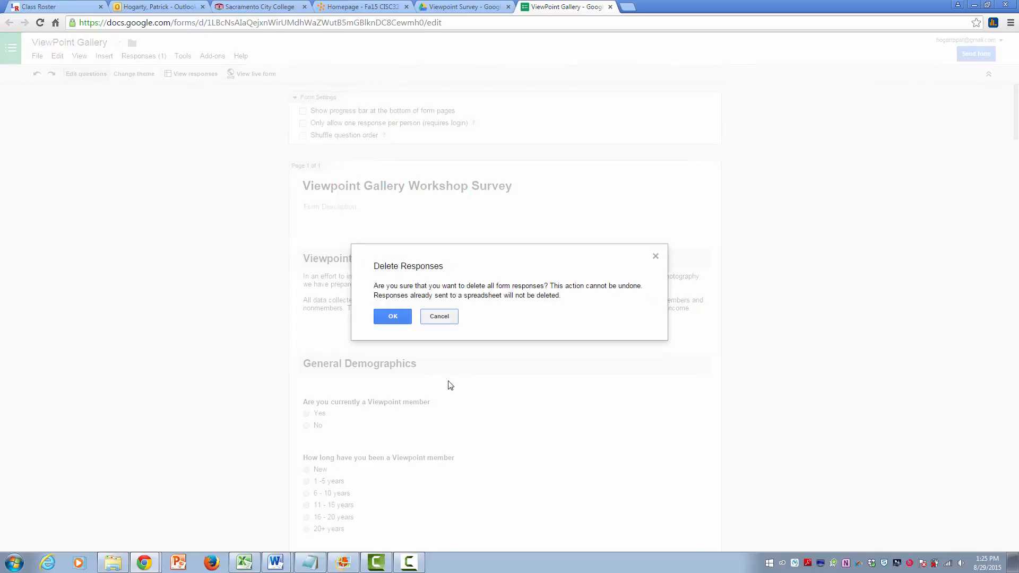
click(393, 317)
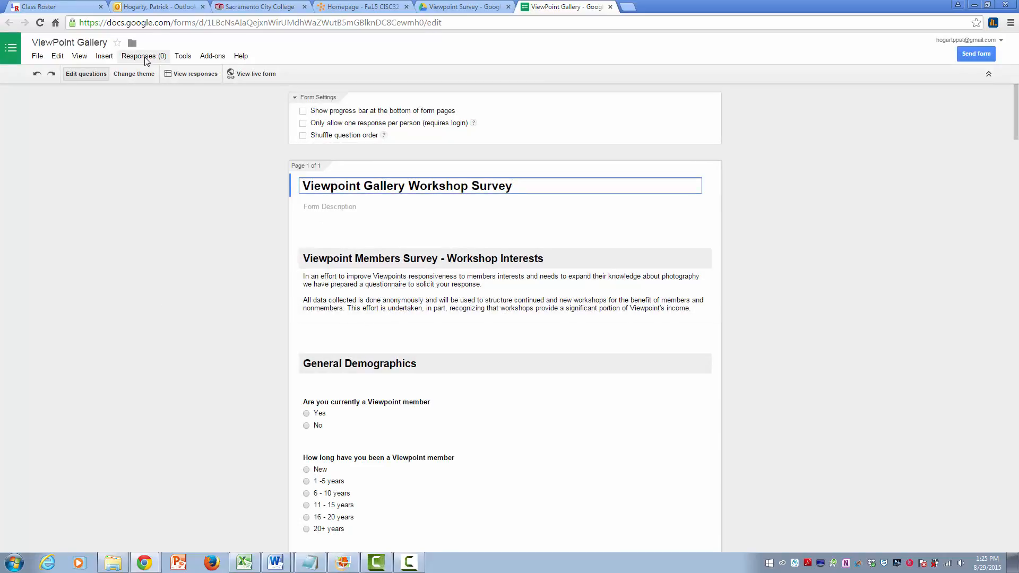
click(138, 57)
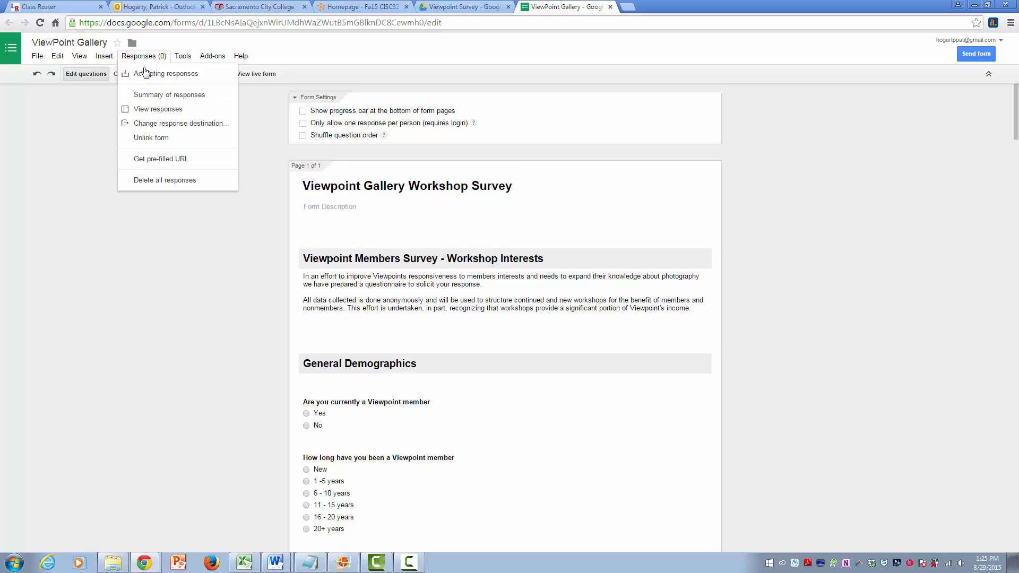
click(168, 94)
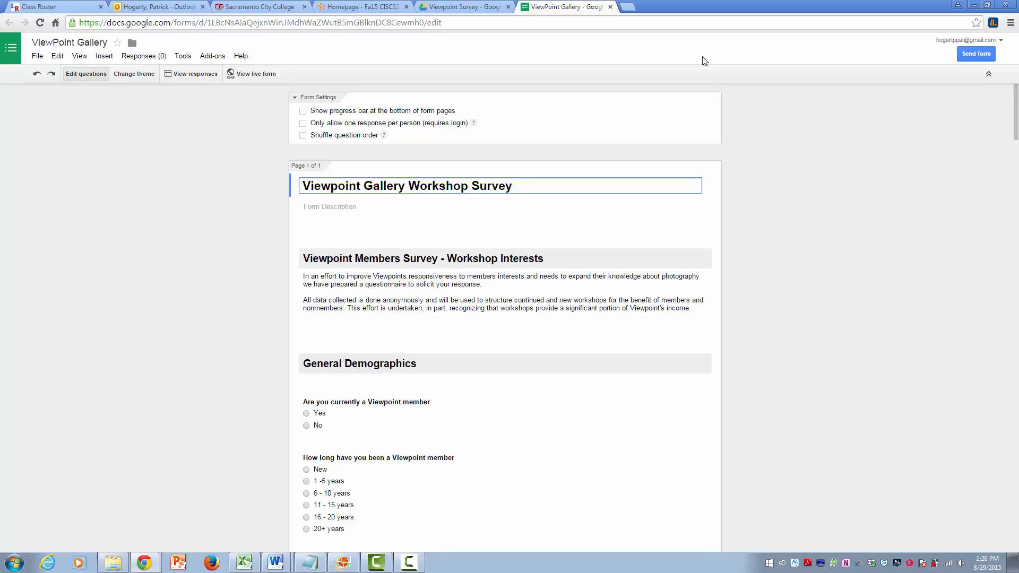
click(512, 186)
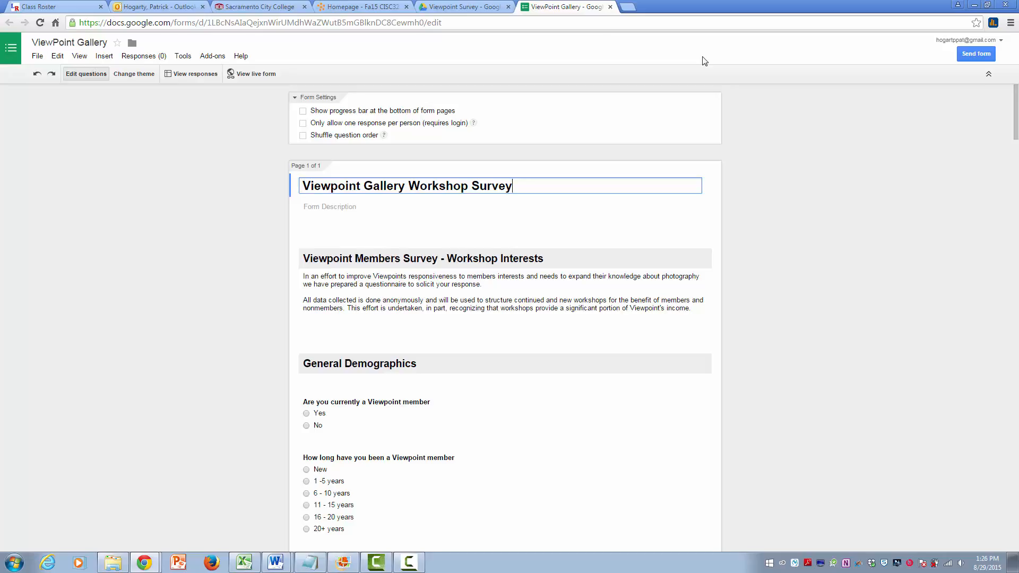